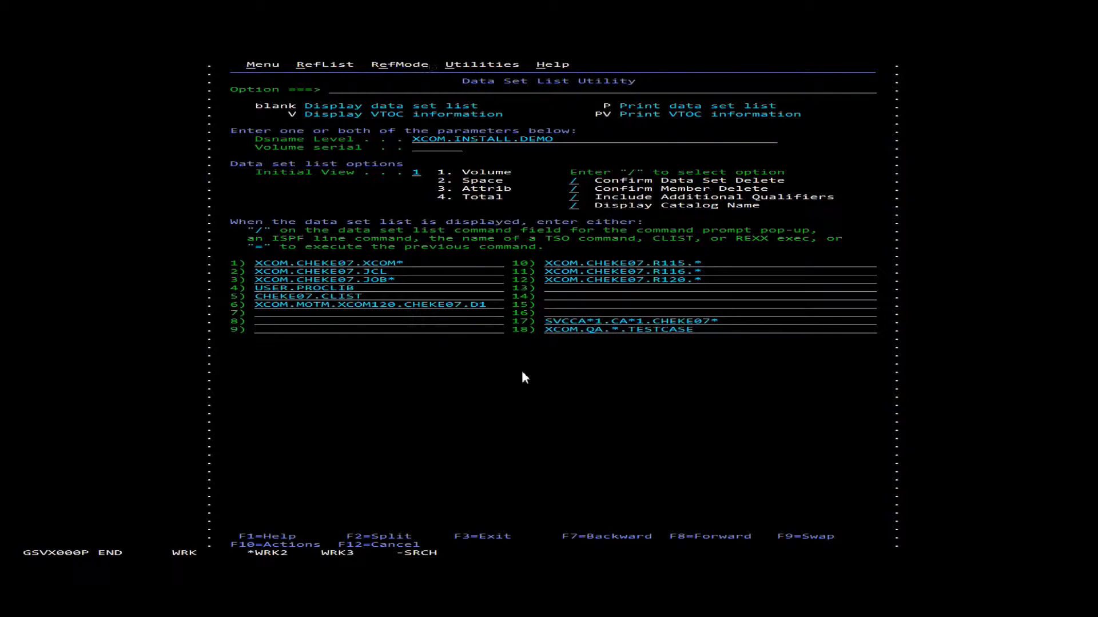
{"action": "mouse_move", "coordinate": [468, 235]}
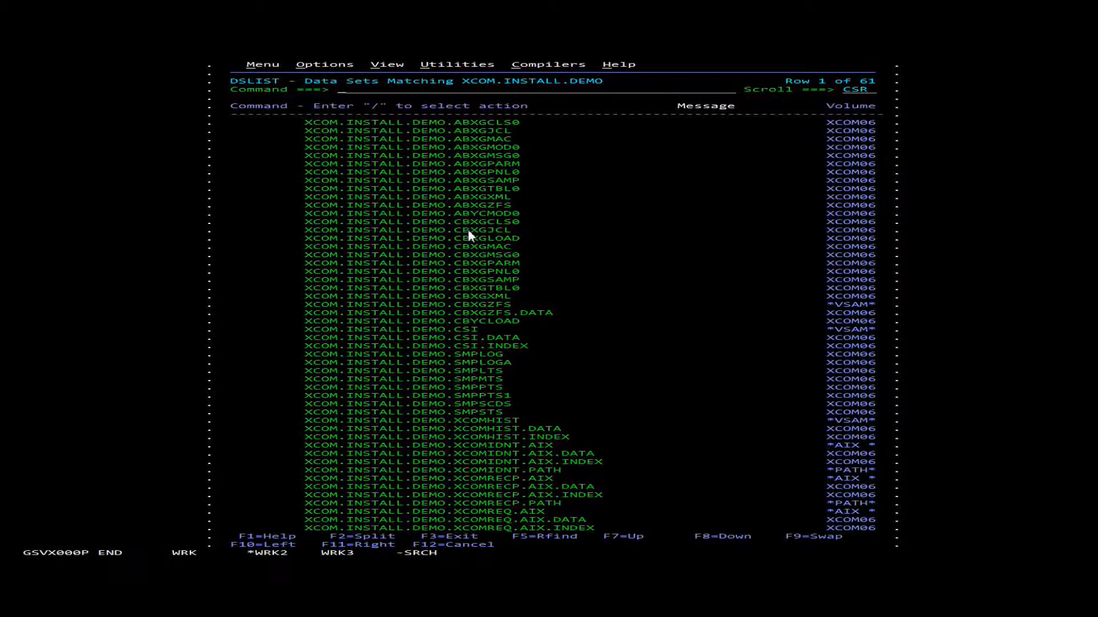
{"action": "mouse_move", "coordinate": [523, 350]}
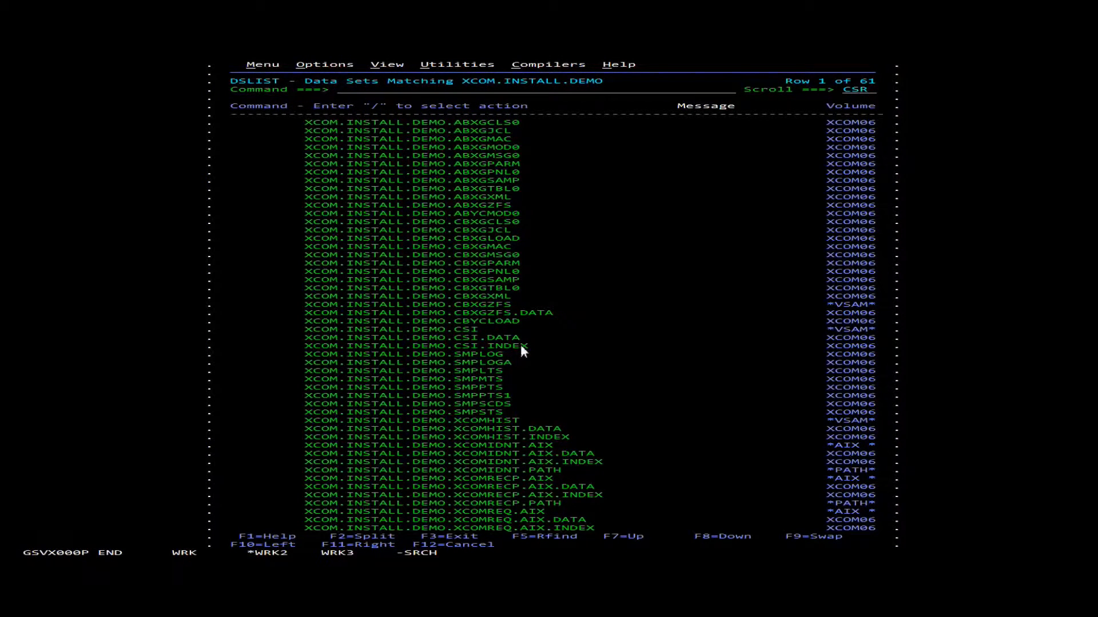
{"action": "mouse_move", "coordinate": [293, 364]}
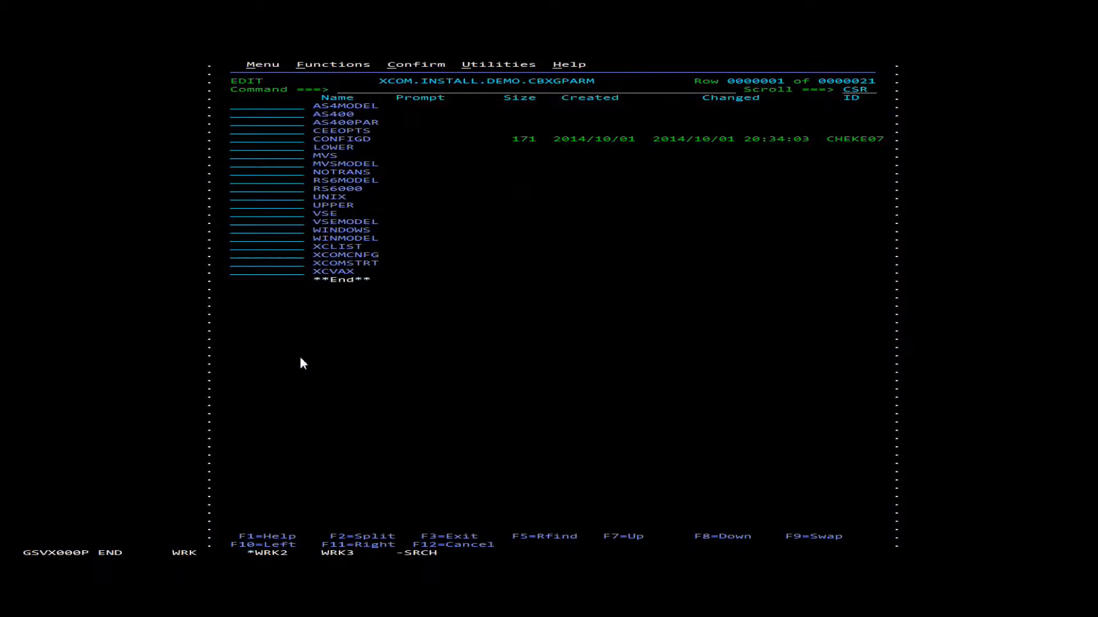
{"action": "mouse_move", "coordinate": [340, 241]}
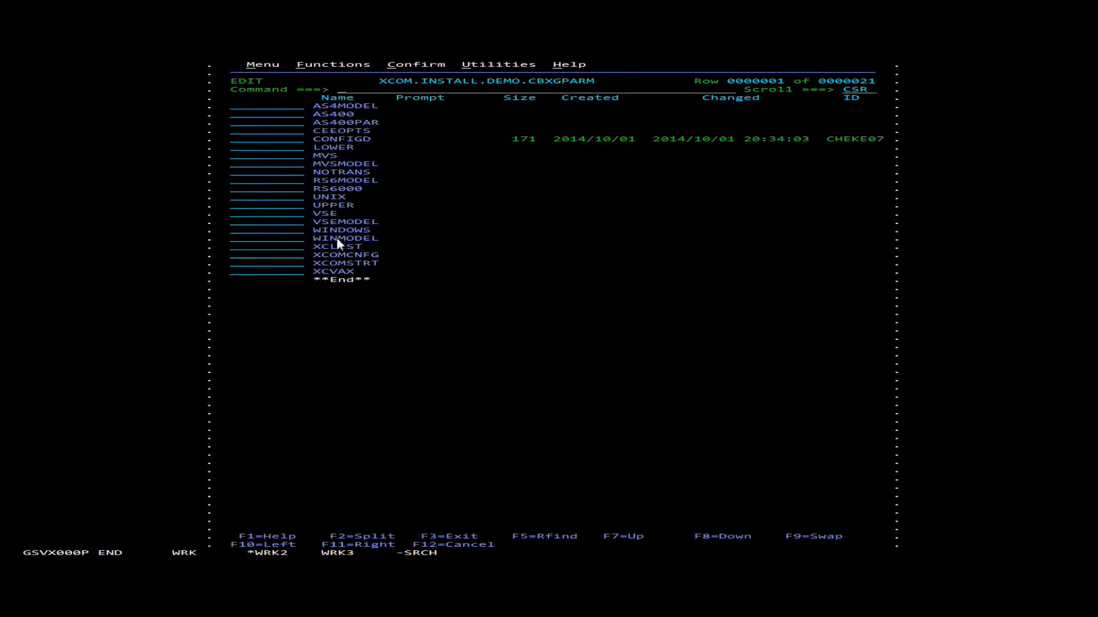
{"action": "mouse_move", "coordinate": [334, 349]}
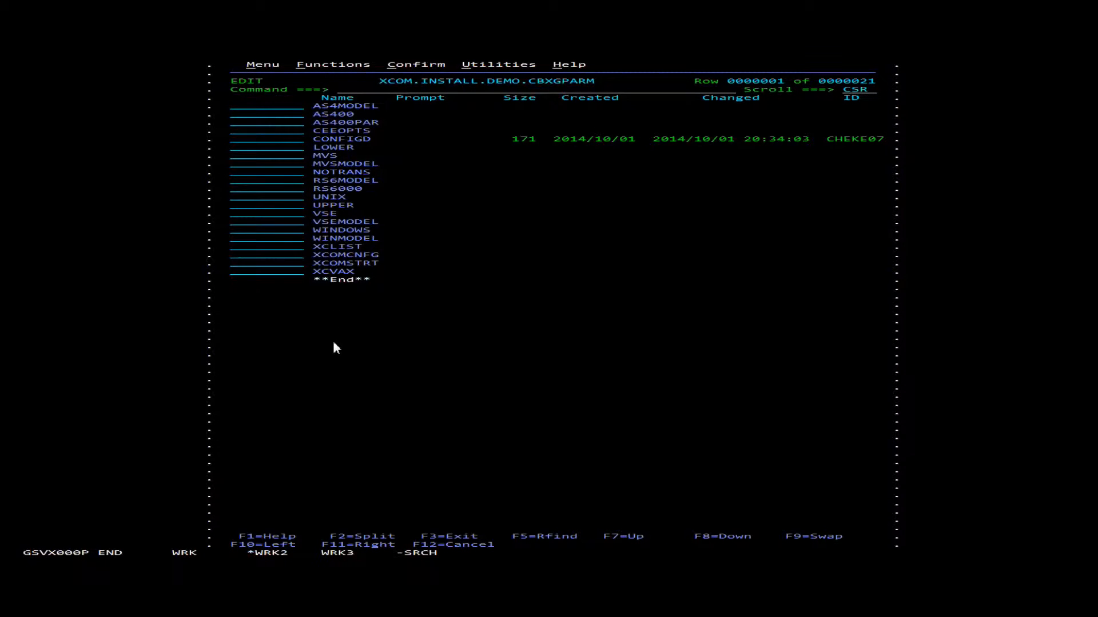
{"action": "mouse_move", "coordinate": [275, 365]}
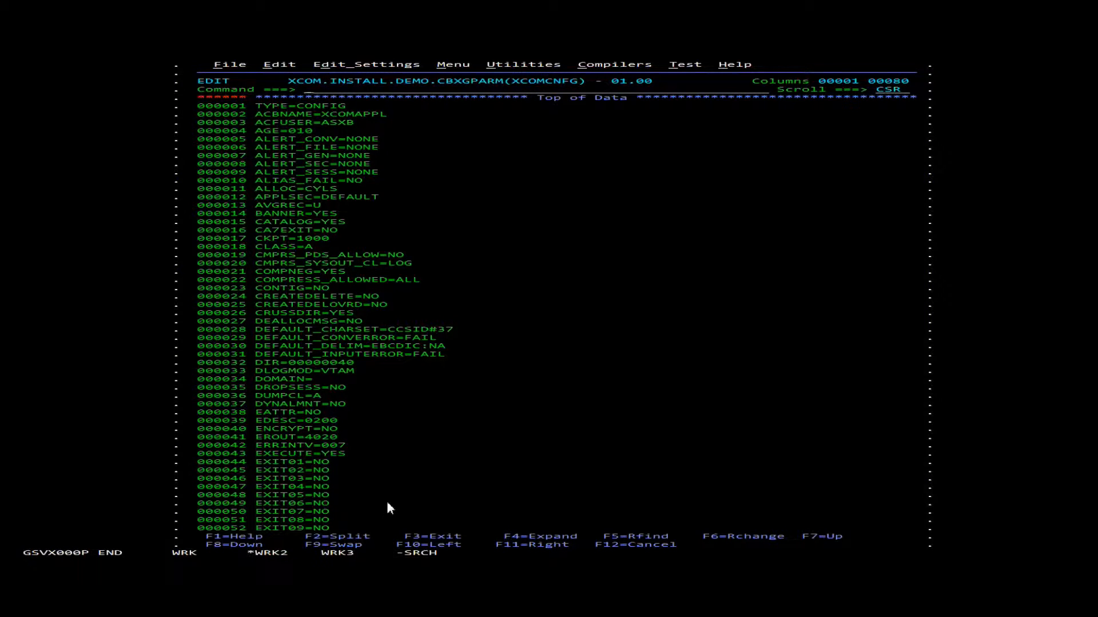
{"action": "mouse_move", "coordinate": [399, 446]}
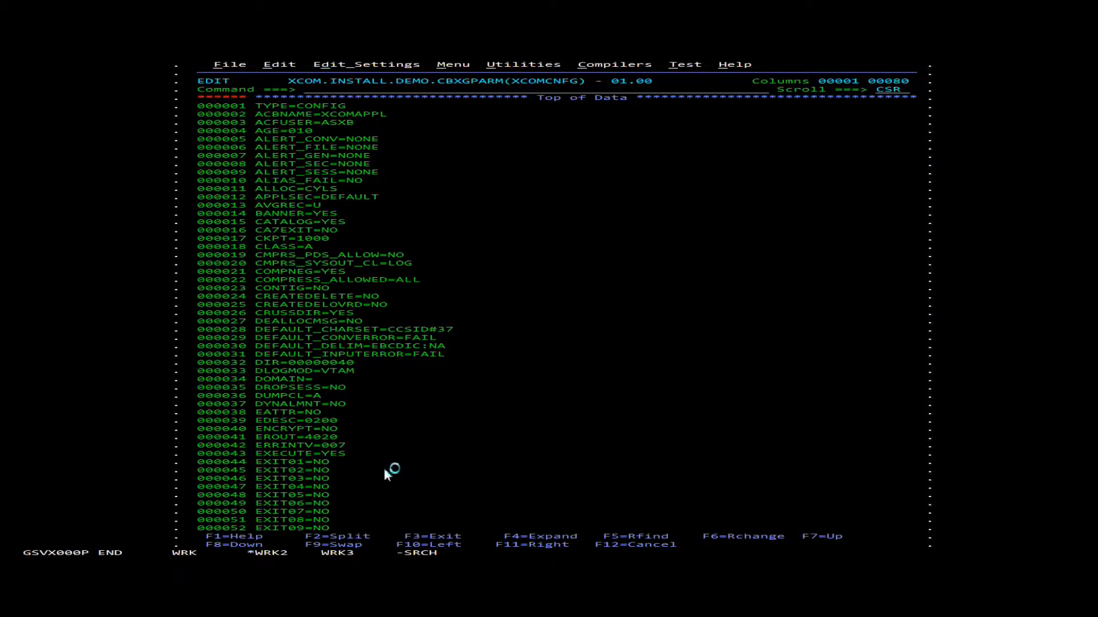
Step: Change XCOMCNFG's SERVPORT from 08044 to 59436 and save the member
{"action": "scroll", "scroll_direction": "down", "scroll_amount": 3}
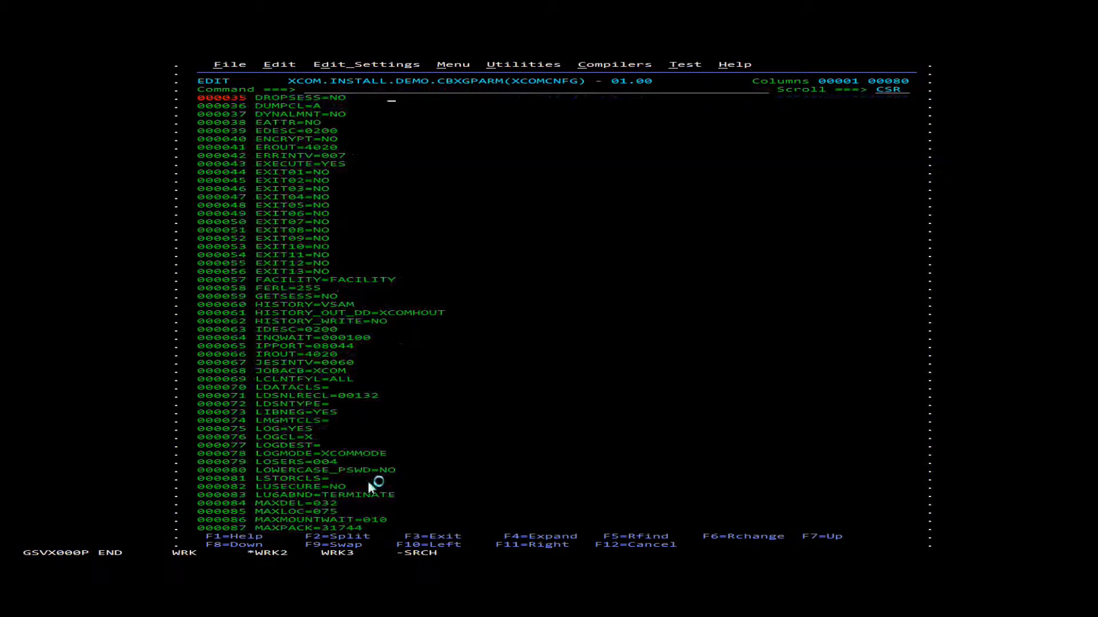
{"action": "scroll", "scroll_direction": "down", "scroll_amount": 3}
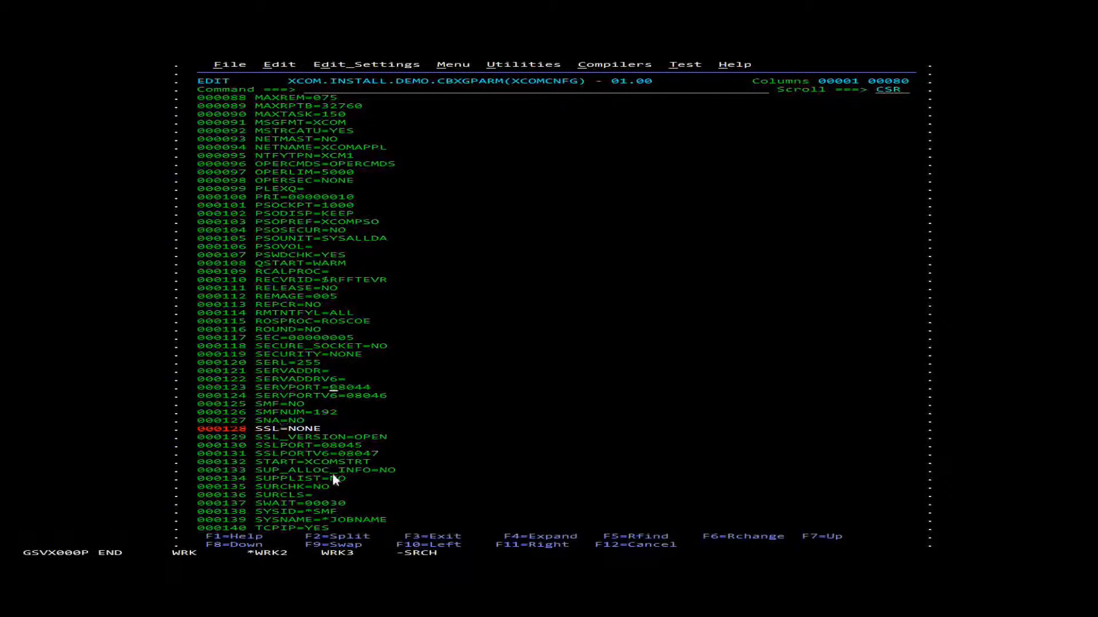
{"action": "mouse_move", "coordinate": [384, 474]}
{"action": "type", "text": "59436"}
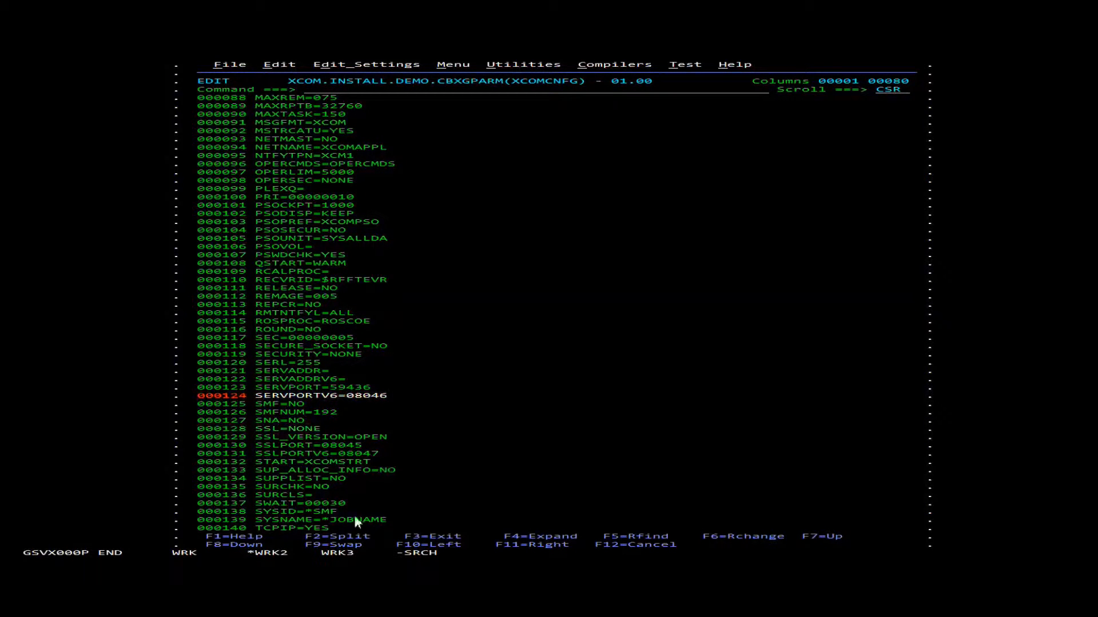
{"action": "mouse_move", "coordinate": [368, 536]}
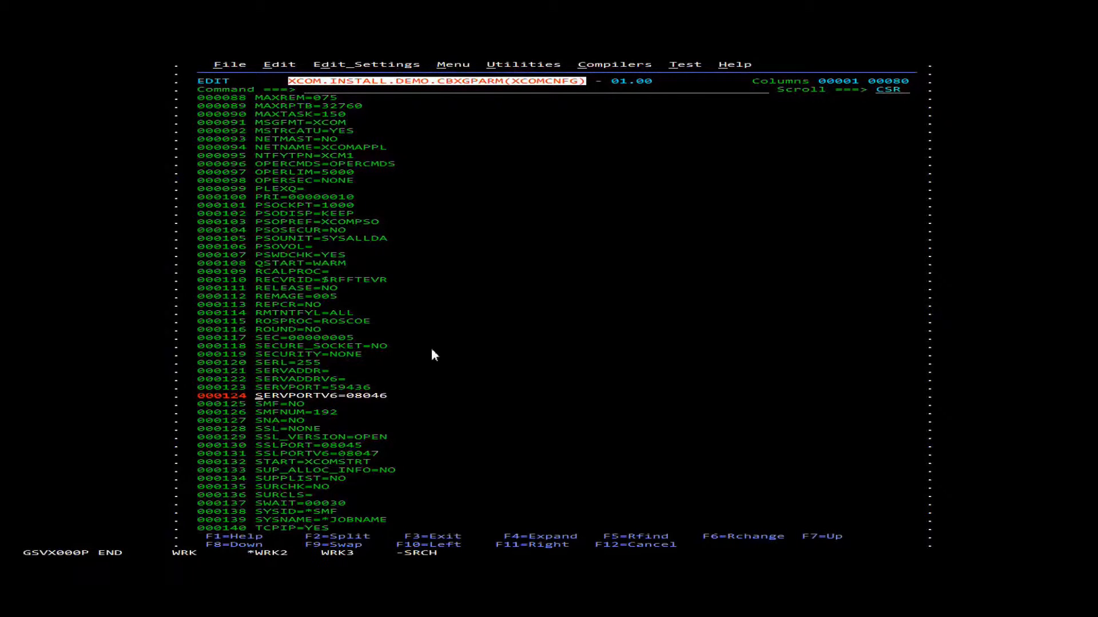
{"action": "key", "text": "f3"}
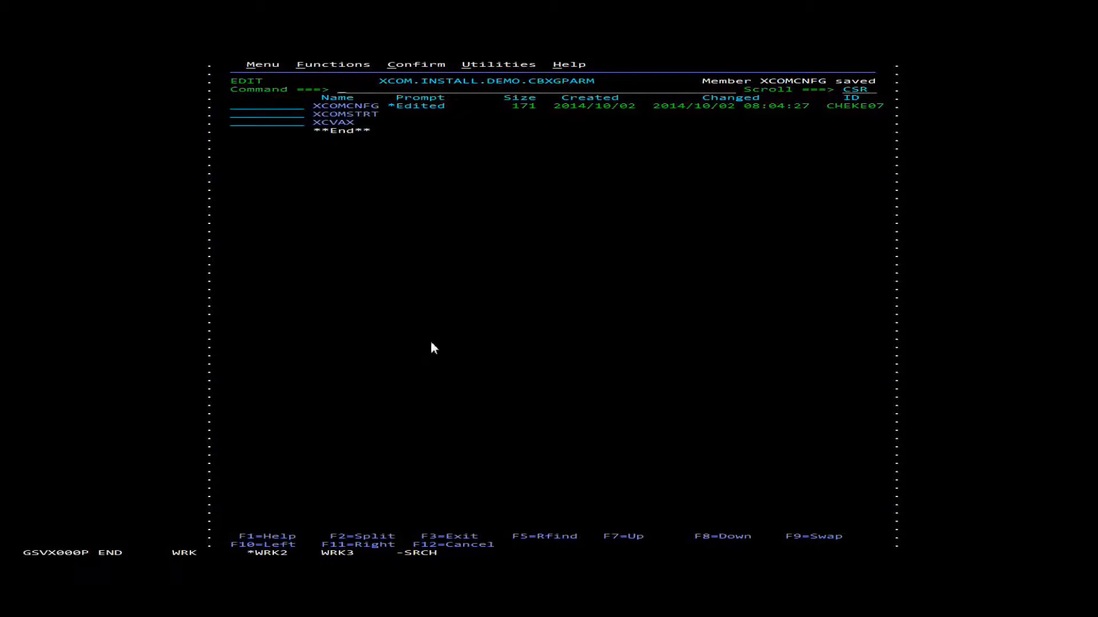
Step: Open CBXGJCL(XCOM) for editing and add a JOB card with NOTIFY and CLASS lines at the top
{"action": "key", "text": "f3"}
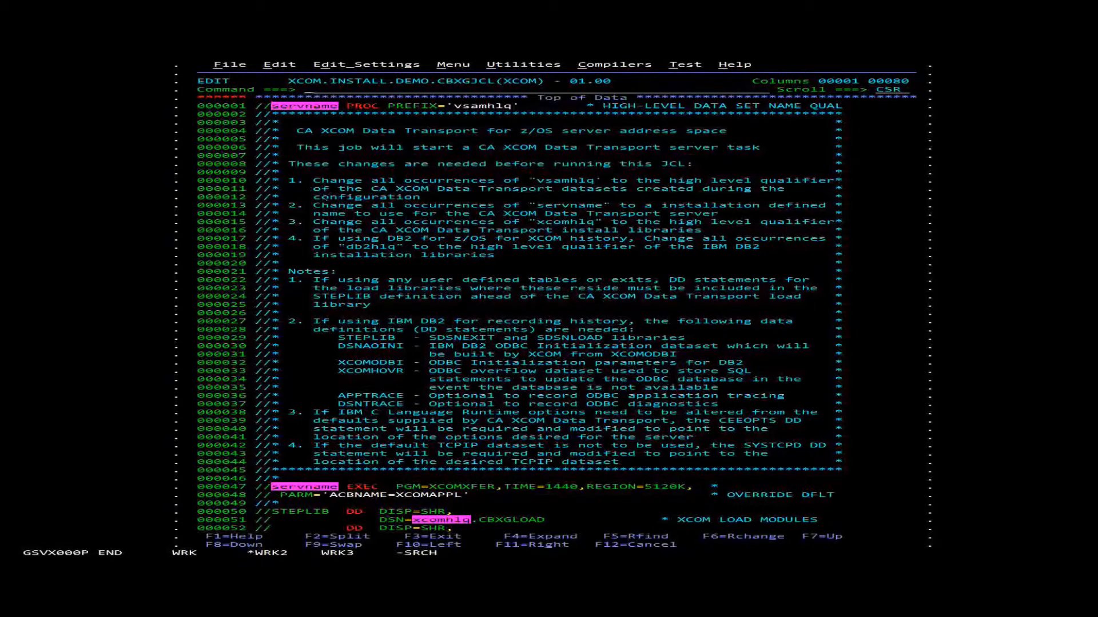
{"action": "mouse_move", "coordinate": [247, 198]}
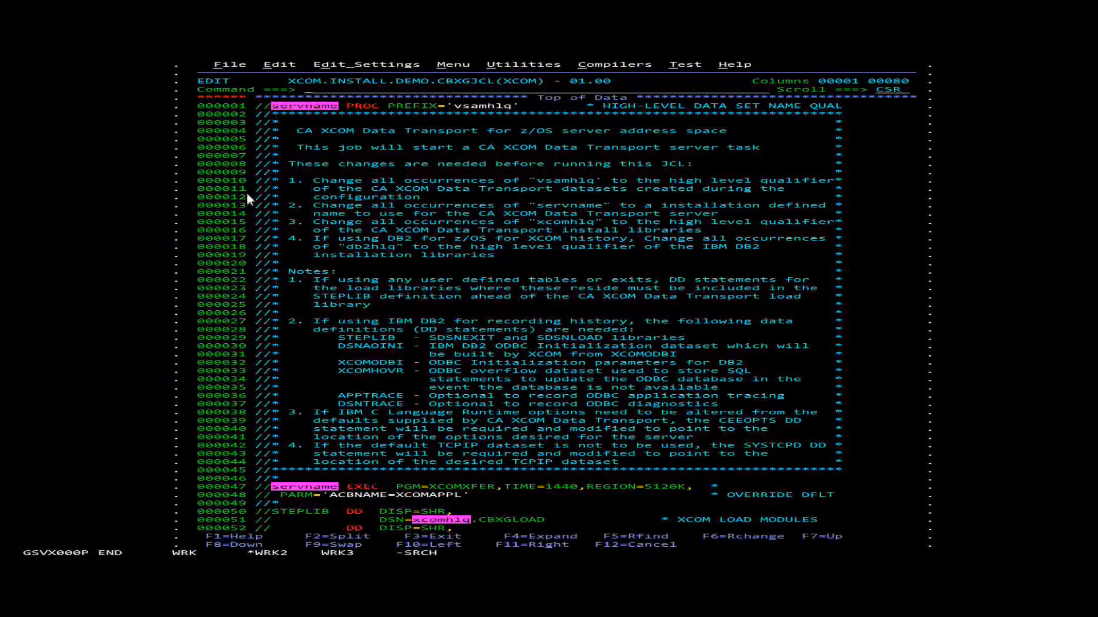
{"action": "mouse_move", "coordinate": [215, 207]}
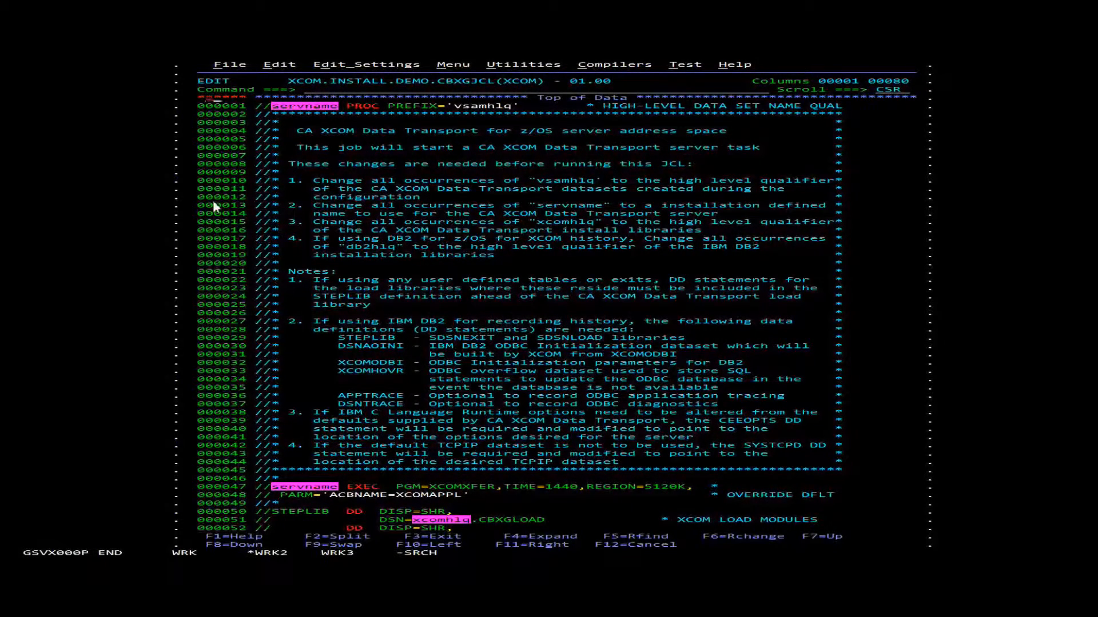
{"action": "scroll", "scroll_direction": "up", "scroll_amount": 3}
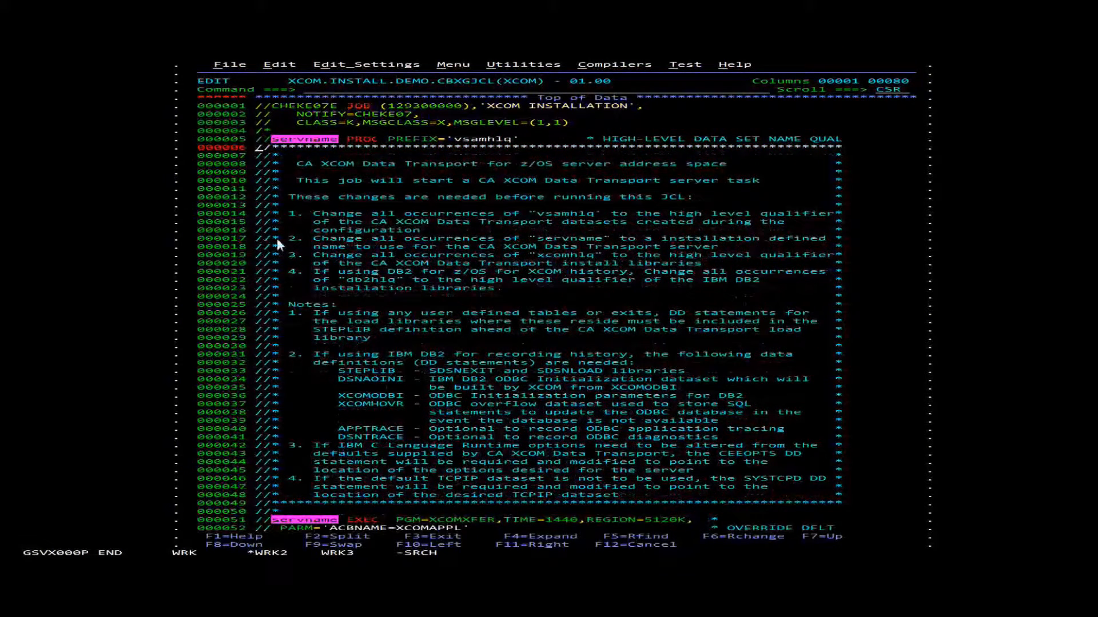
{"action": "mouse_move", "coordinate": [277, 229]}
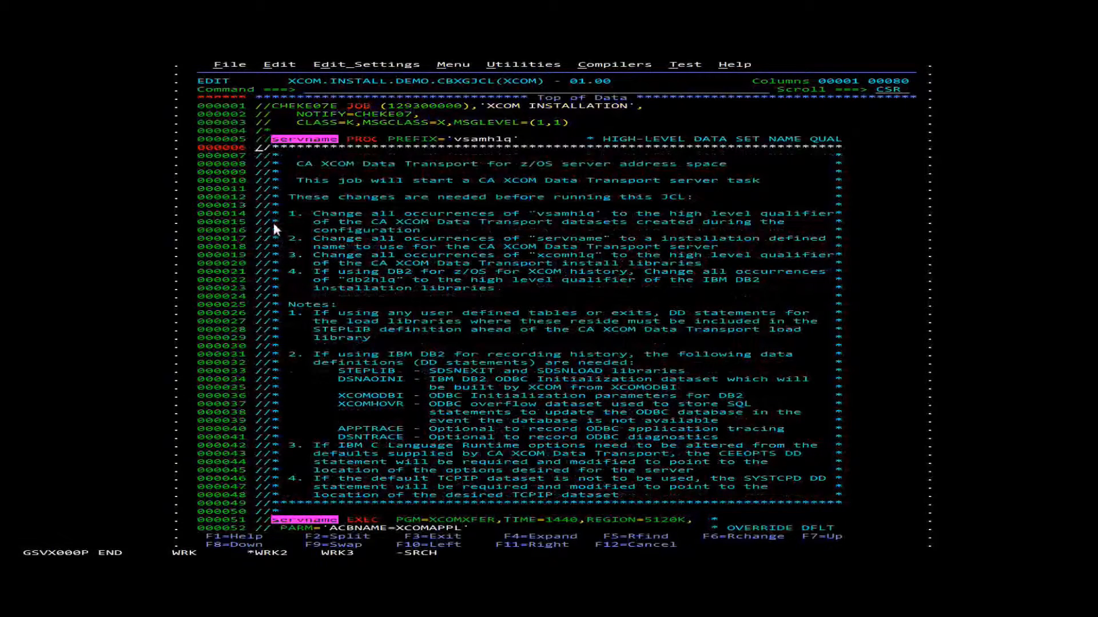
{"action": "mouse_move", "coordinate": [336, 231]}
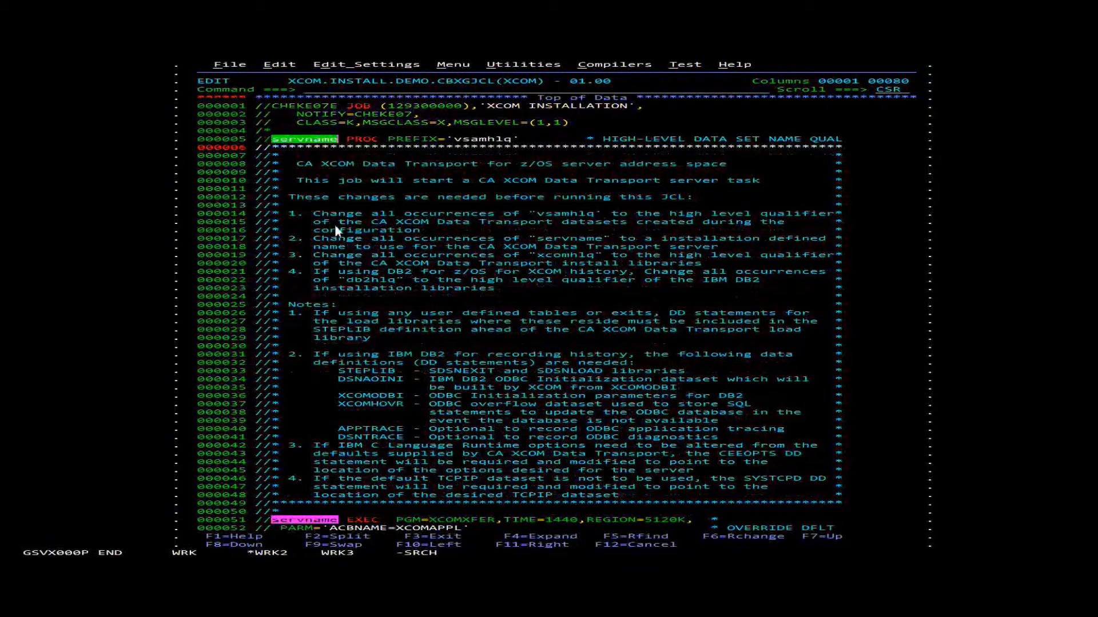
Step: Change all servname to XCOMCHED, set PREFIX to XCOM.INSTALL.DEMO and PARM to CONFIG=XCOMCNFG
{"action": "type", "text": "change all servname XCOMCHED"}
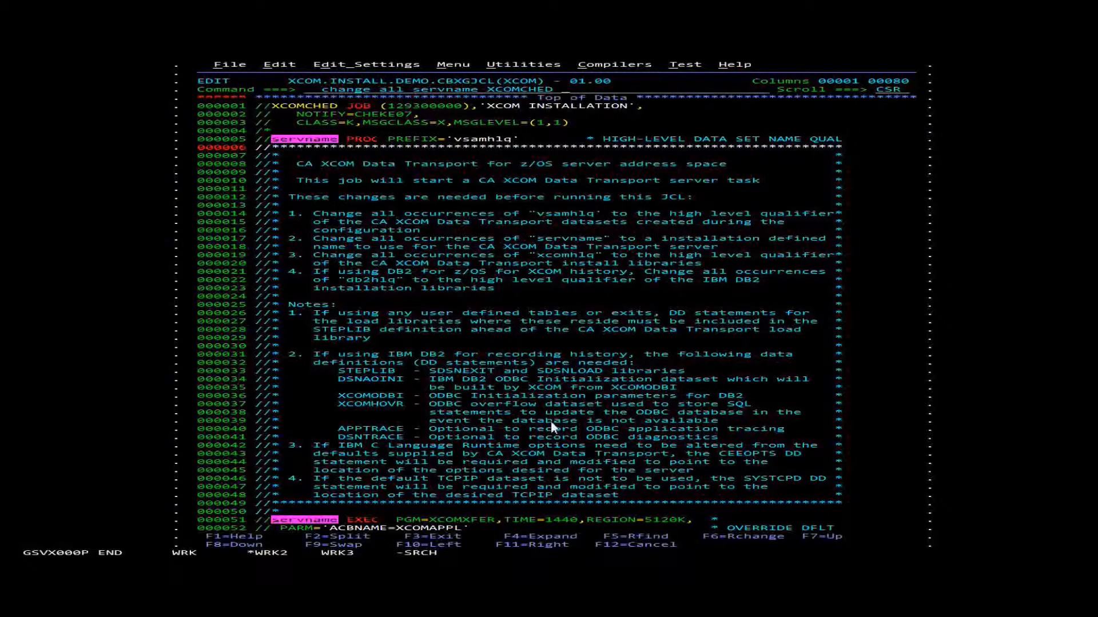
{"action": "key", "text": "Return"}
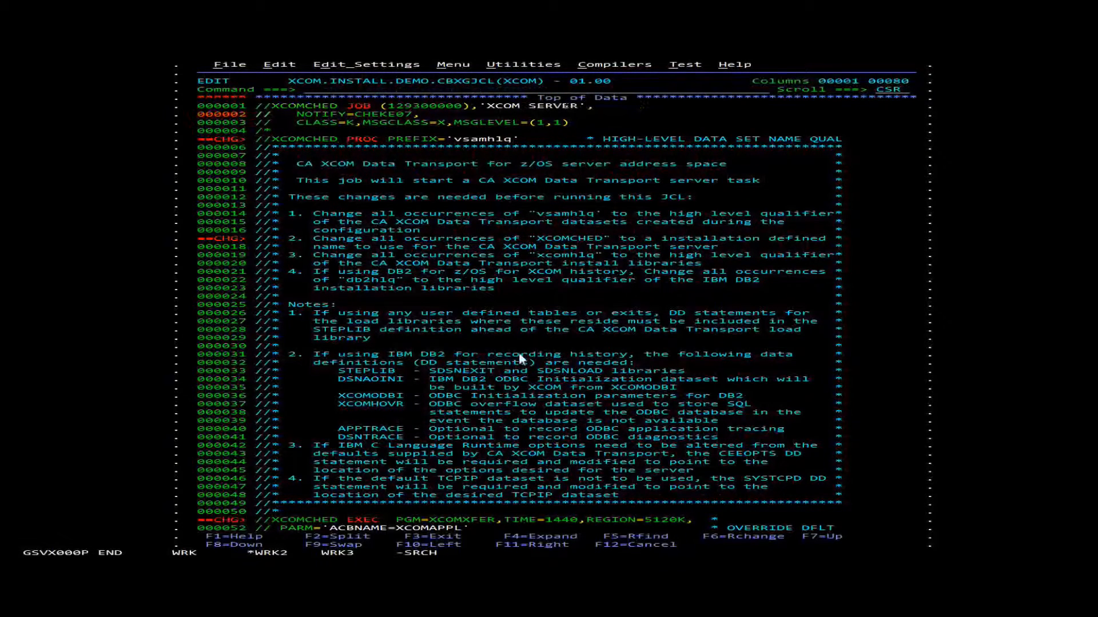
{"action": "mouse_move", "coordinate": [389, 237]}
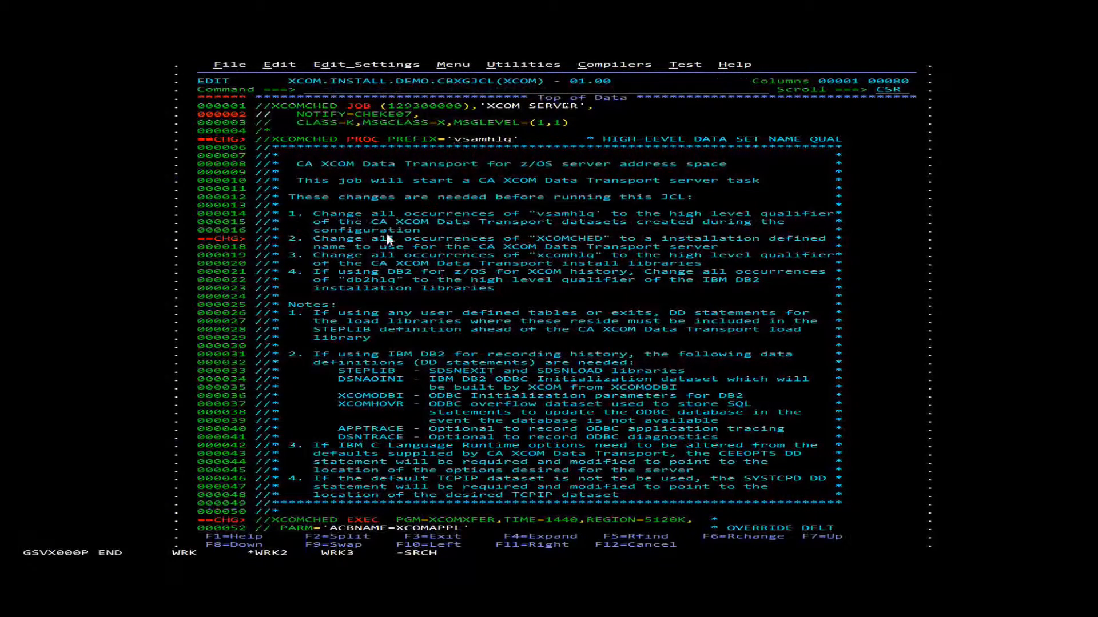
{"action": "mouse_move", "coordinate": [462, 229]}
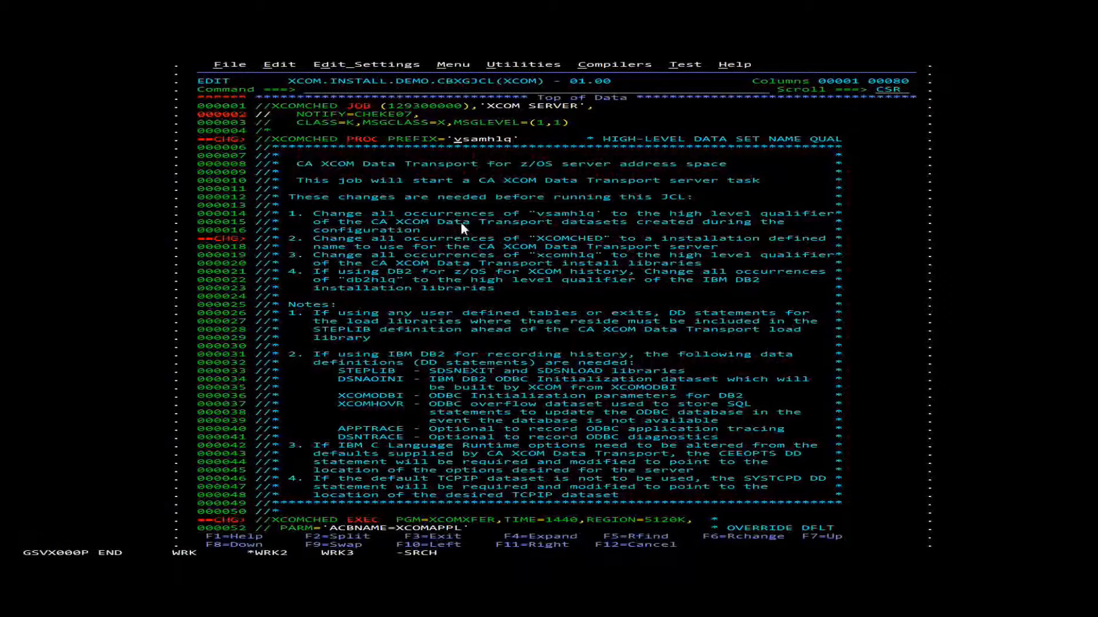
{"action": "key", "text": "Delete"}
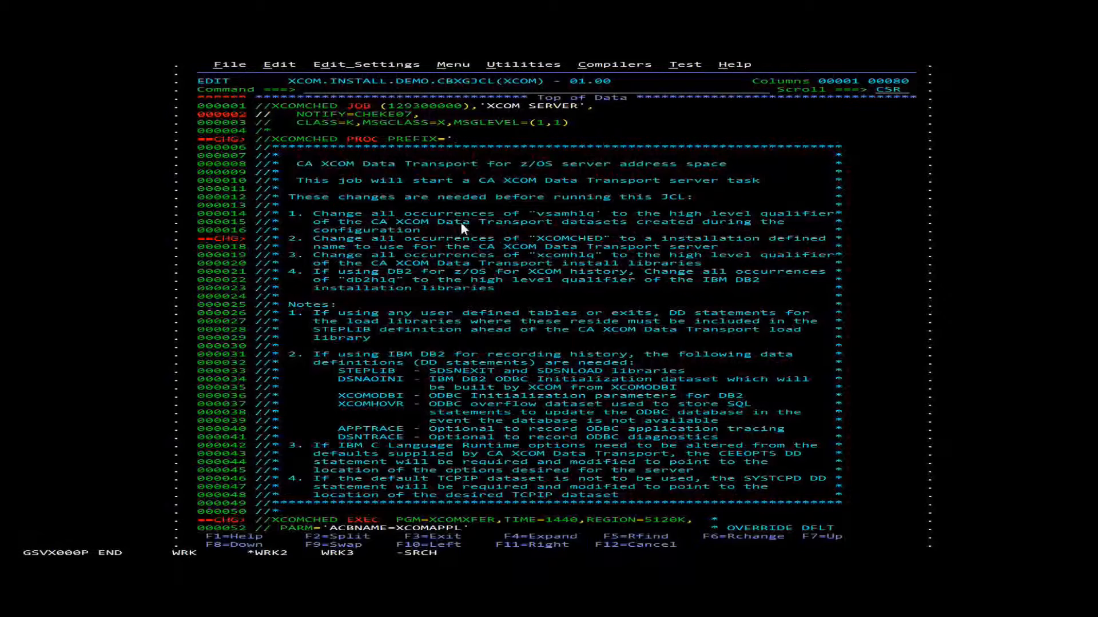
{"action": "type", "text": "XCOM.INSTALL.DEMO'"}
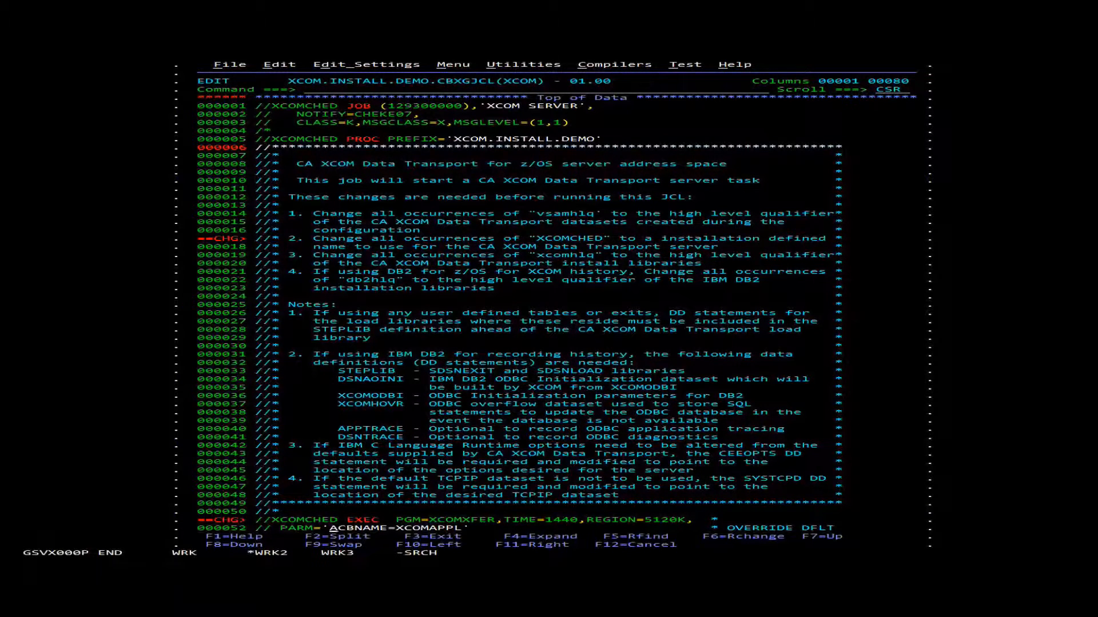
{"action": "type", "text": "CONFIG=XCOMNFGL"}
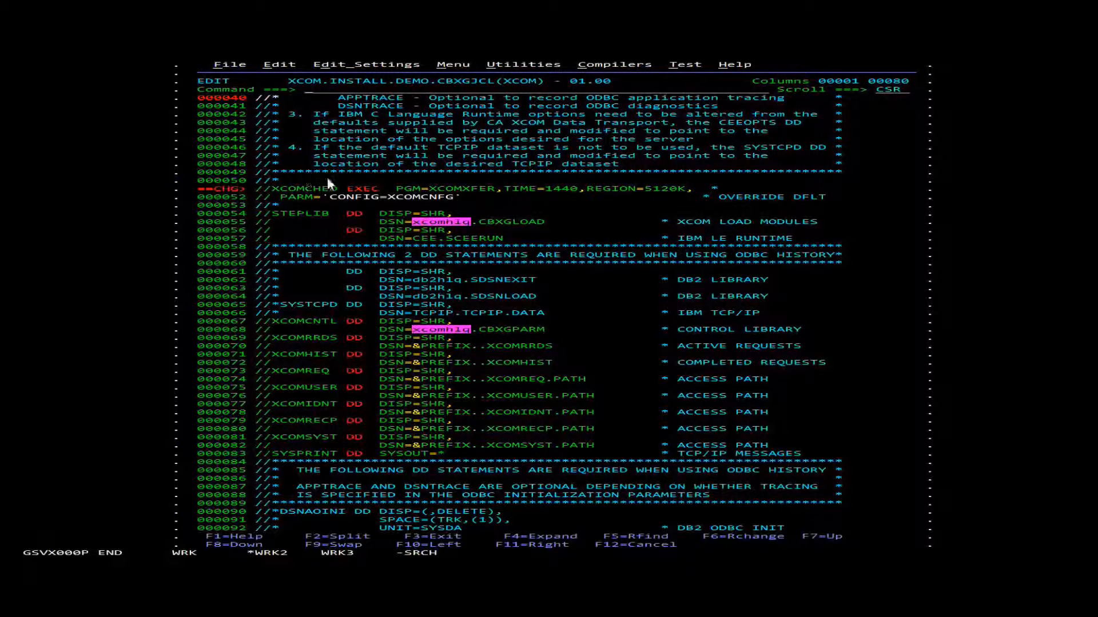
Step: Replace every xcomhlq with XCOM.INSTALL.DEMO, review the DSN lines, save, and submit the job
{"action": "type", "text": "change all"}
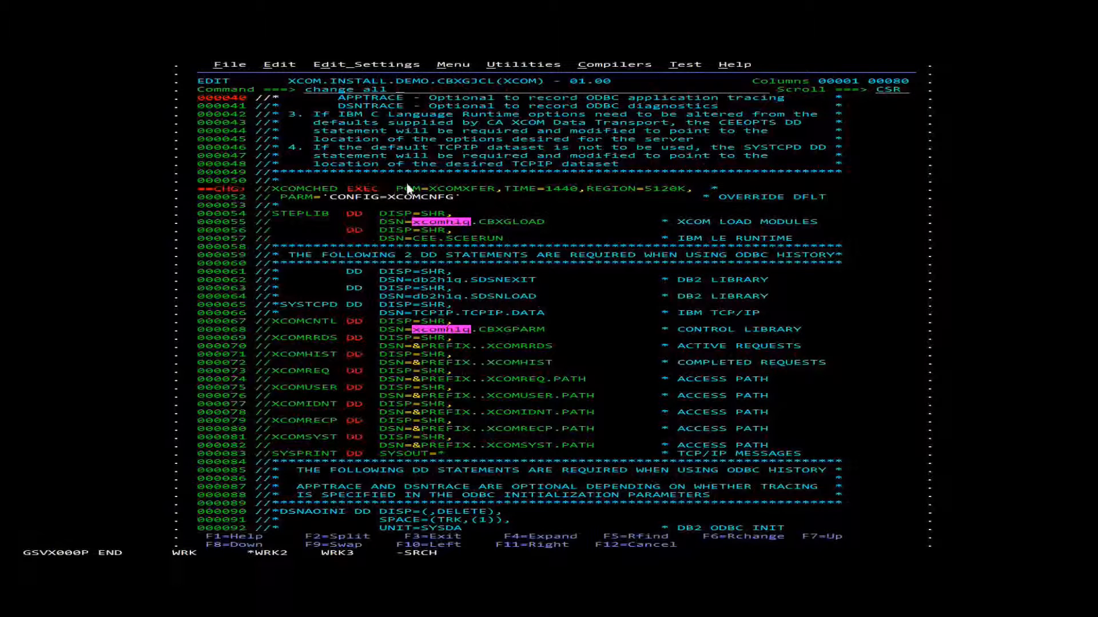
{"action": "type", "text": "xcomh1q"}
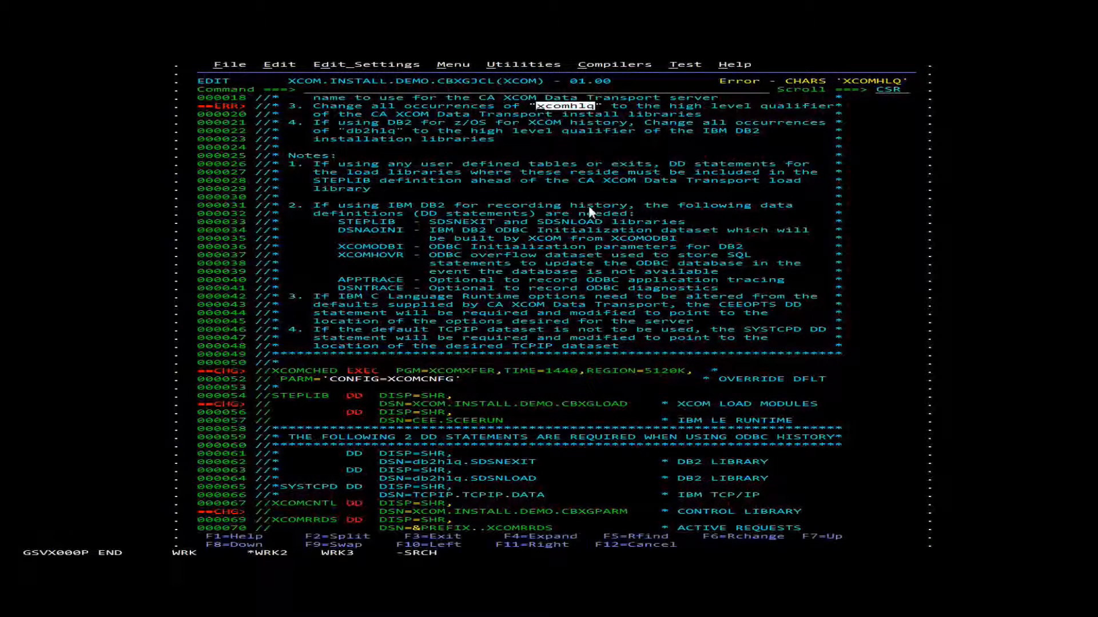
{"action": "scroll", "scroll_direction": "down", "scroll_amount": 3}
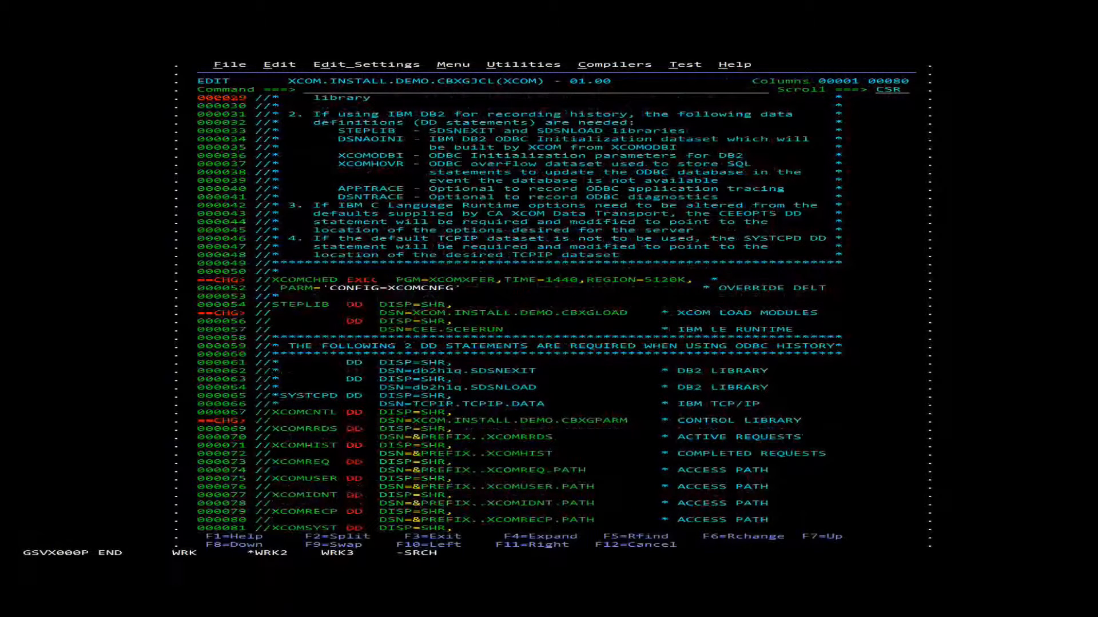
{"action": "scroll", "scroll_direction": "down", "scroll_amount": 3}
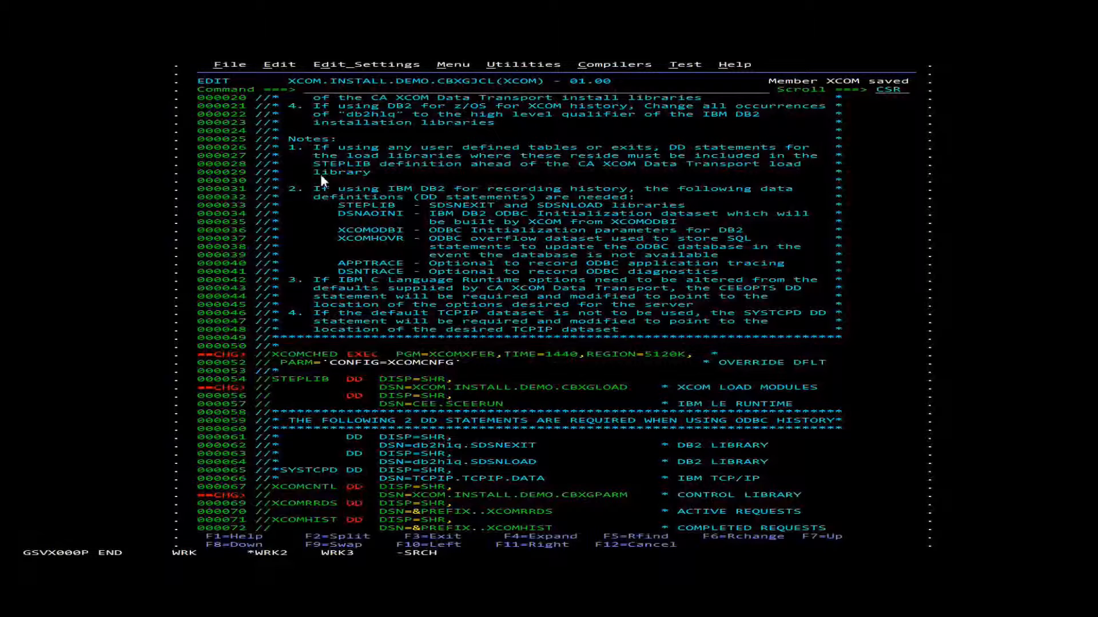
{"action": "type", "text": "sub"}
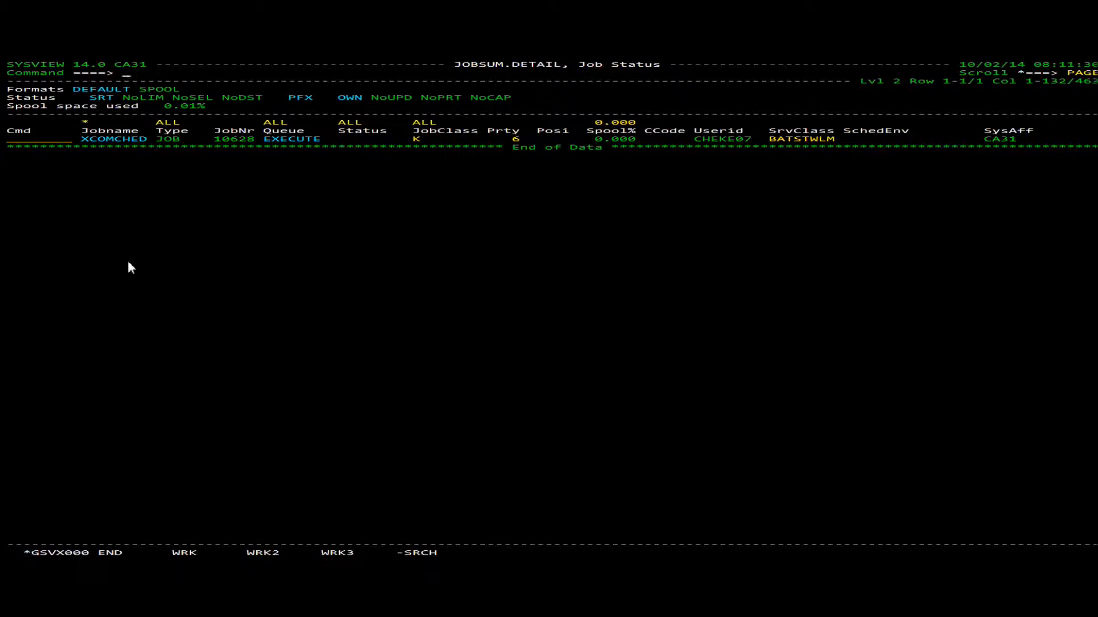
{"action": "mouse_move", "coordinate": [175, 290]}
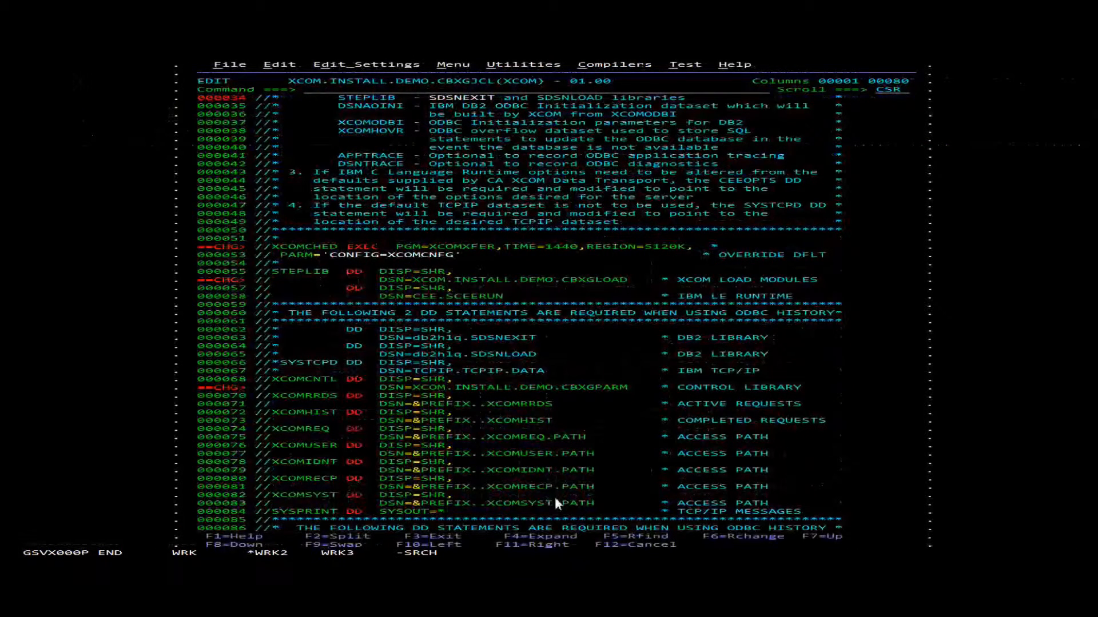
{"action": "mouse_move", "coordinate": [612, 503]}
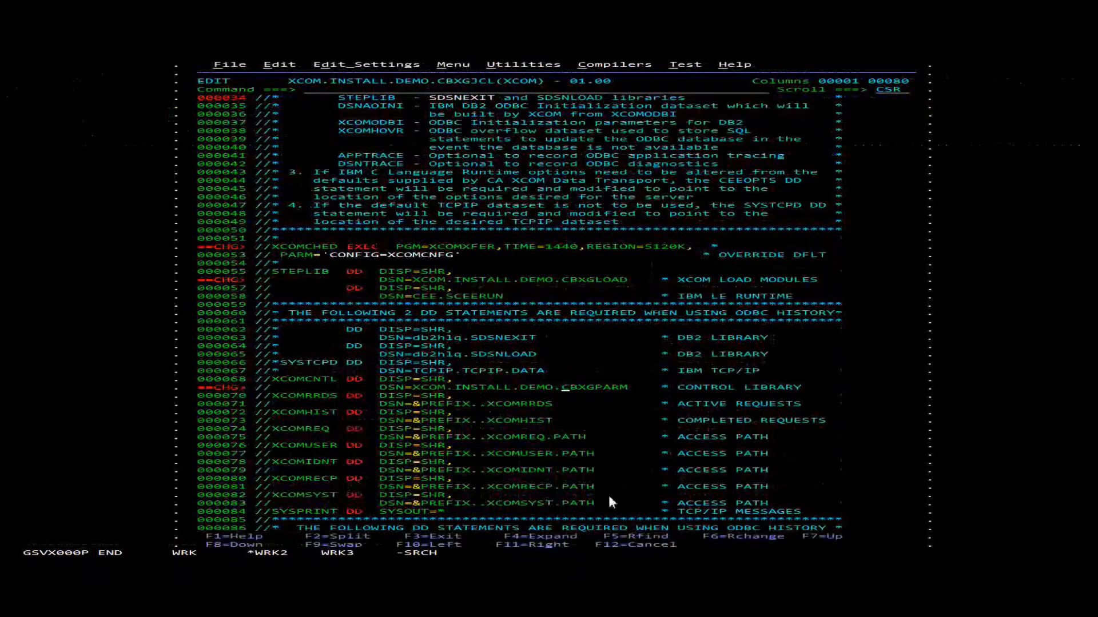
Step: Confirm job XCOMCHED (10628) is executing in SYSVIEW, then return to the XCOM member
{"action": "scroll", "scroll_direction": "up", "scroll_amount": 3}
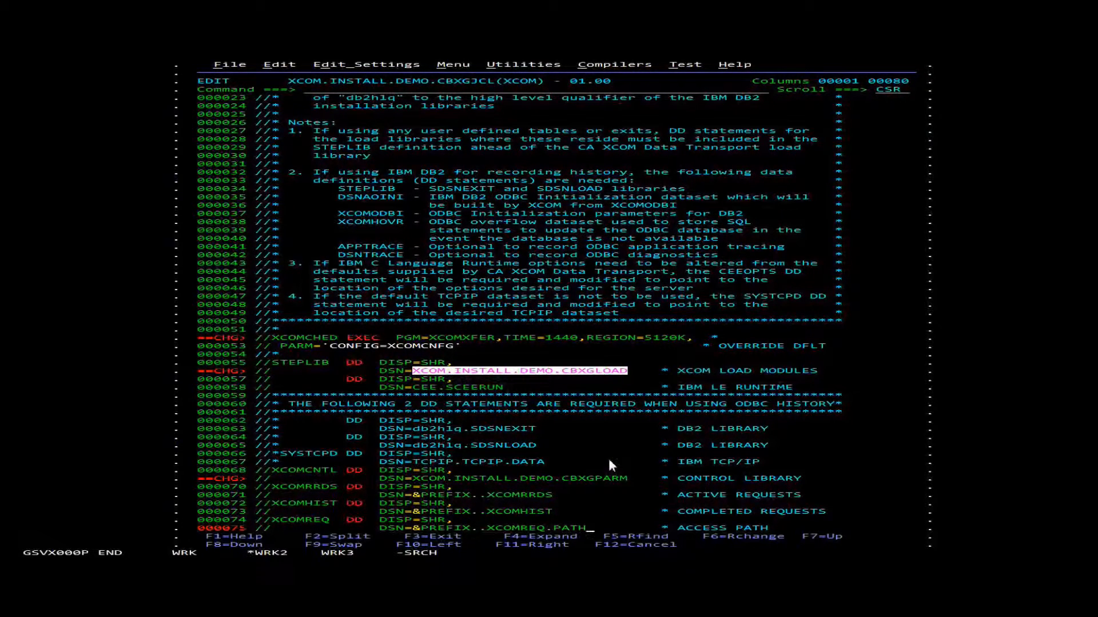
{"action": "mouse_move", "coordinate": [573, 480]}
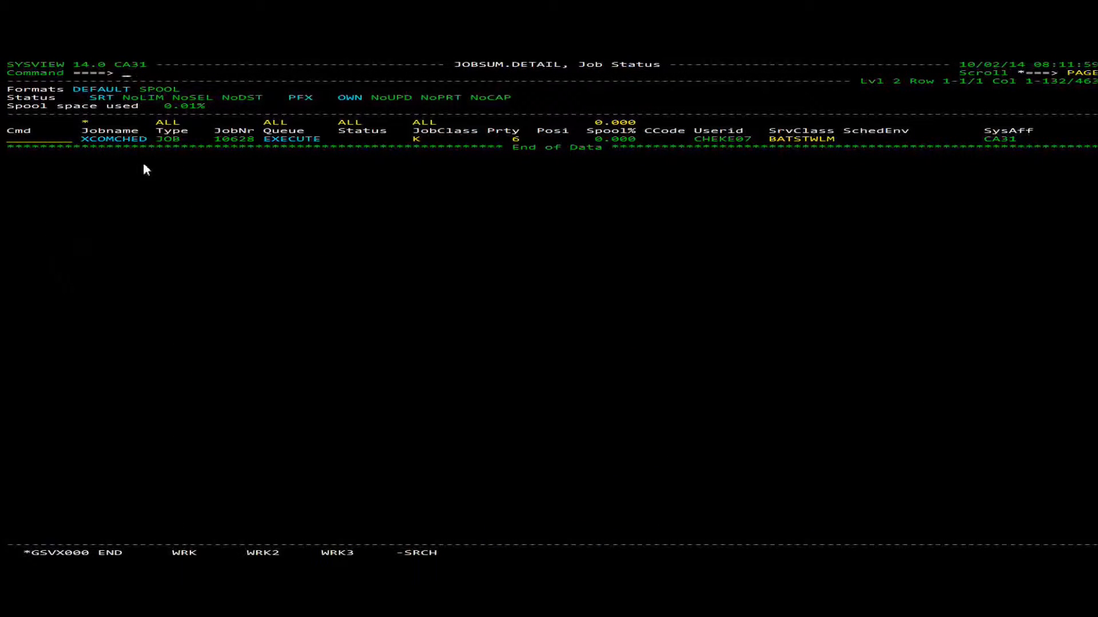
{"action": "mouse_move", "coordinate": [62, 224]}
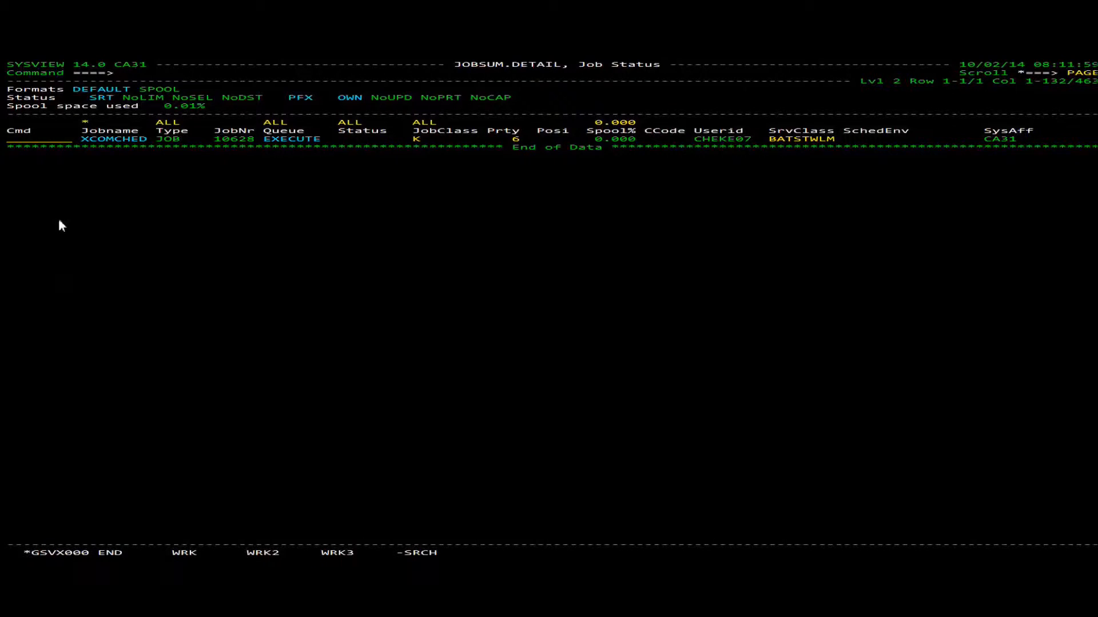
{"action": "mouse_move", "coordinate": [31, 241]}
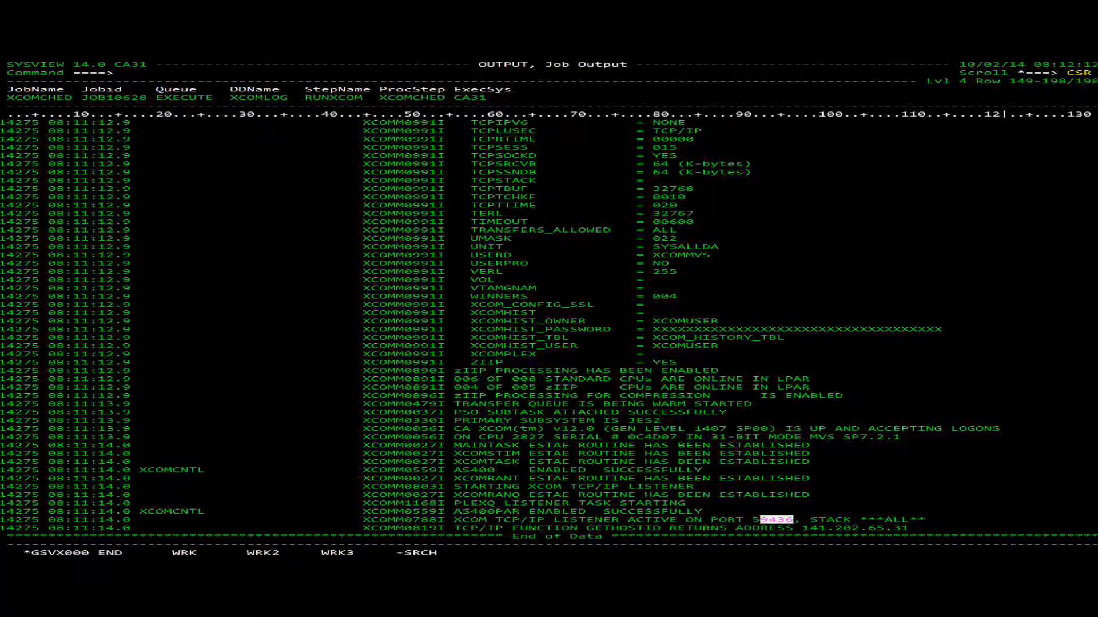
{"action": "mouse_move", "coordinate": [251, 483]}
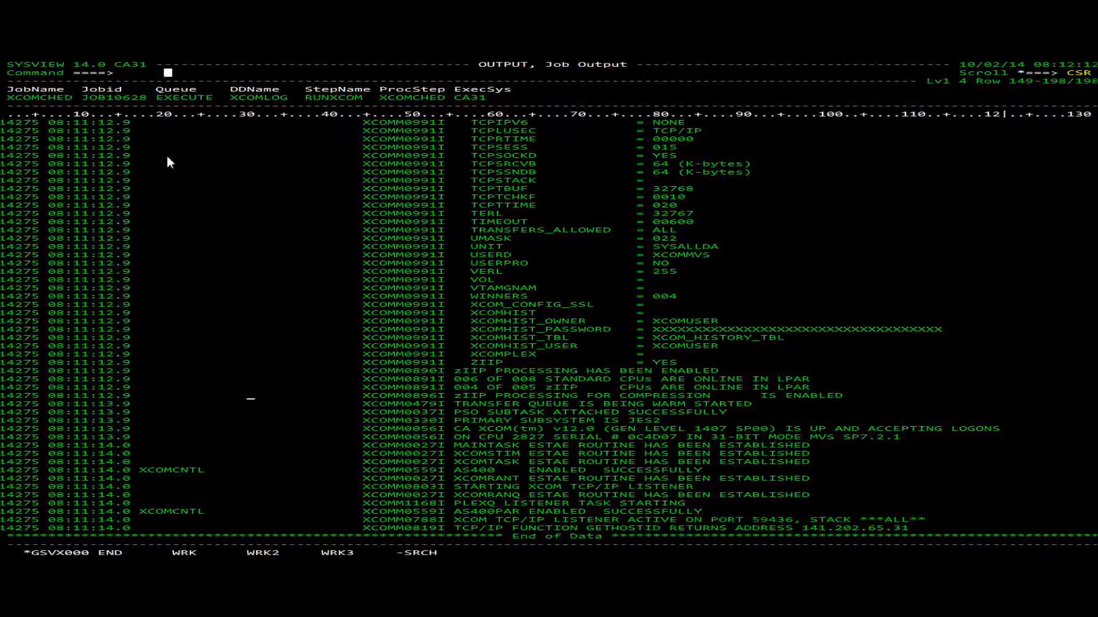
Step: Issue /F XCOMCHED,SHOW in XCOMCHED's XCOMLOG and check the port 59436 and SHOW completion messages
{"action": "type", "text": "/f"}
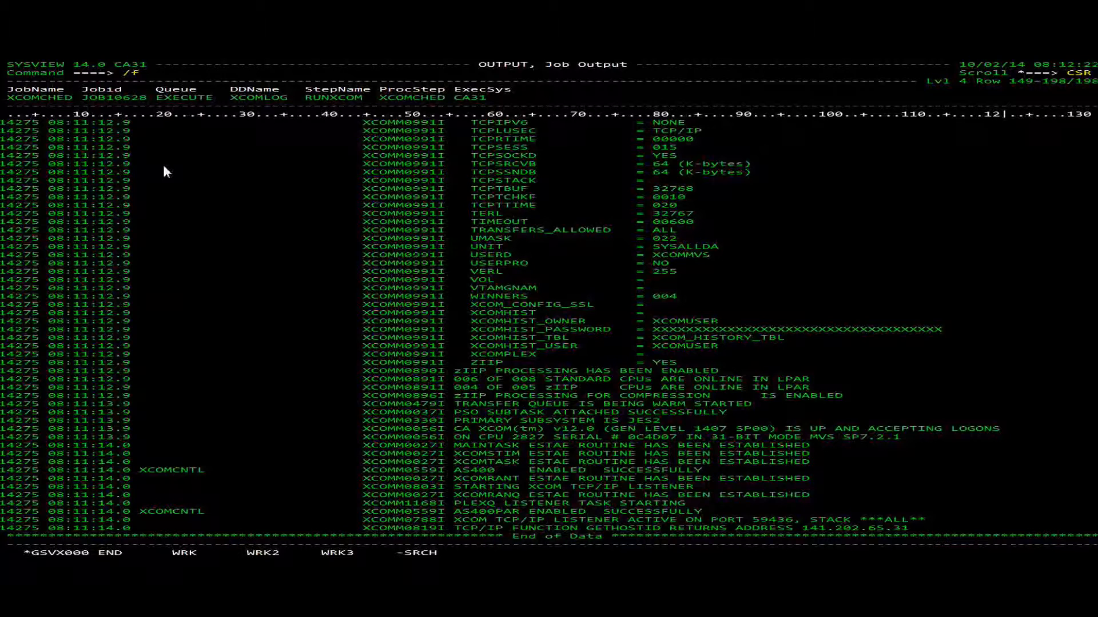
{"action": "type", "text": "xco"}
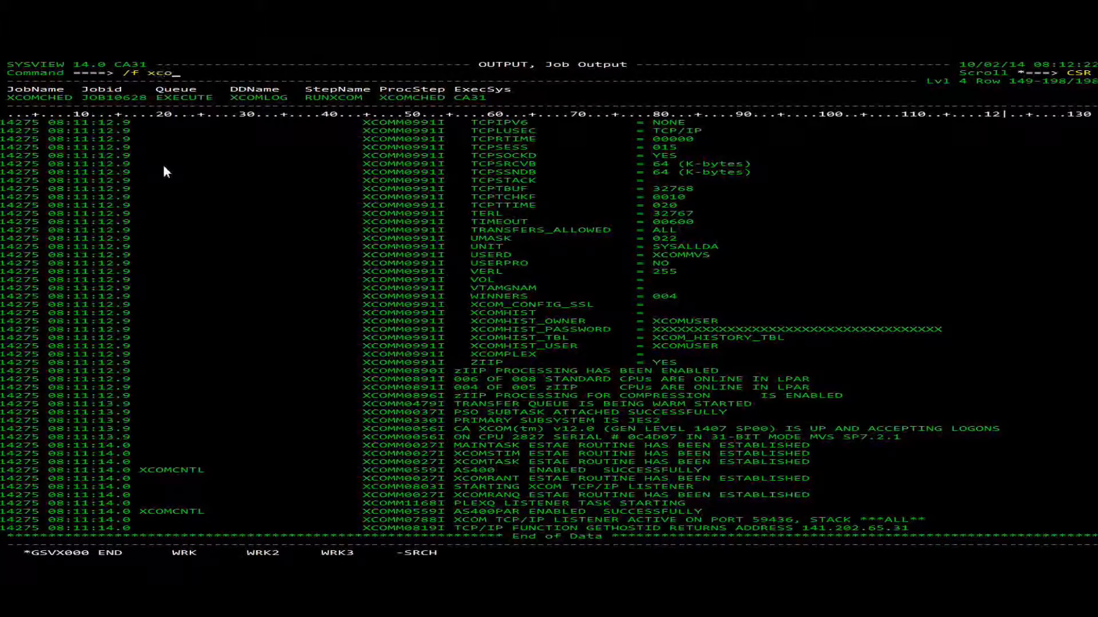
{"action": "type", "text": "omched,"}
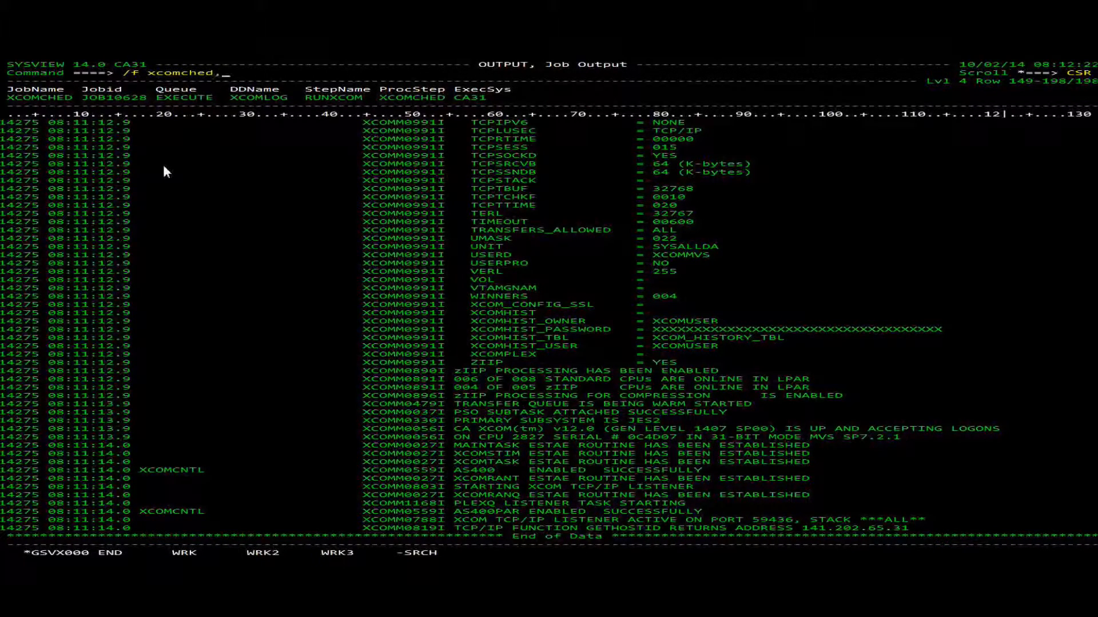
{"action": "type", "text": "show"}
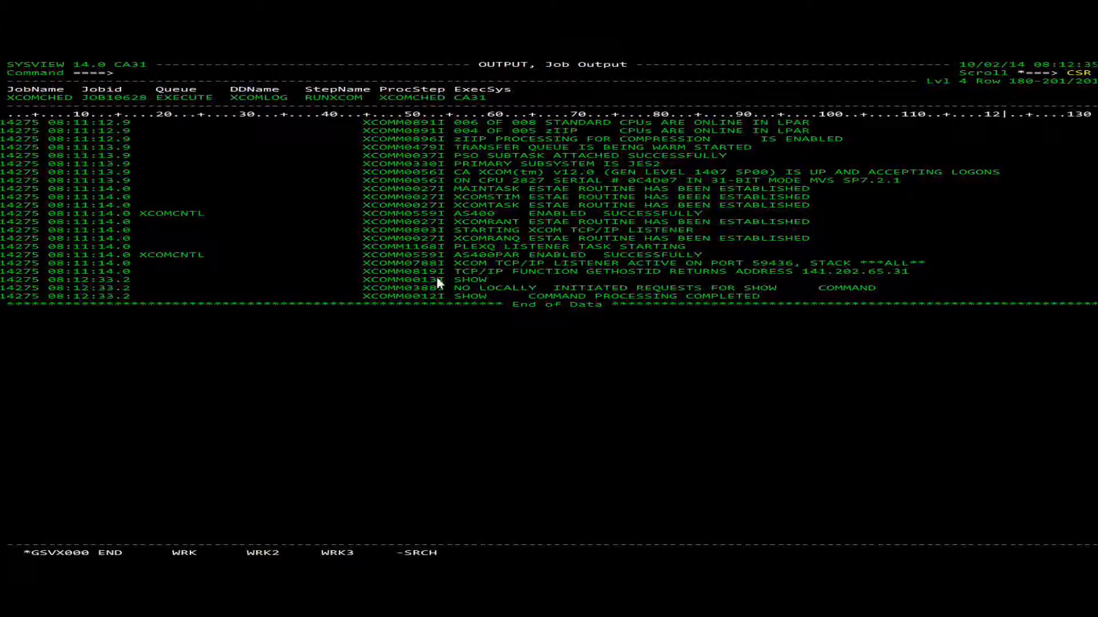
{"action": "mouse_move", "coordinate": [424, 376]}
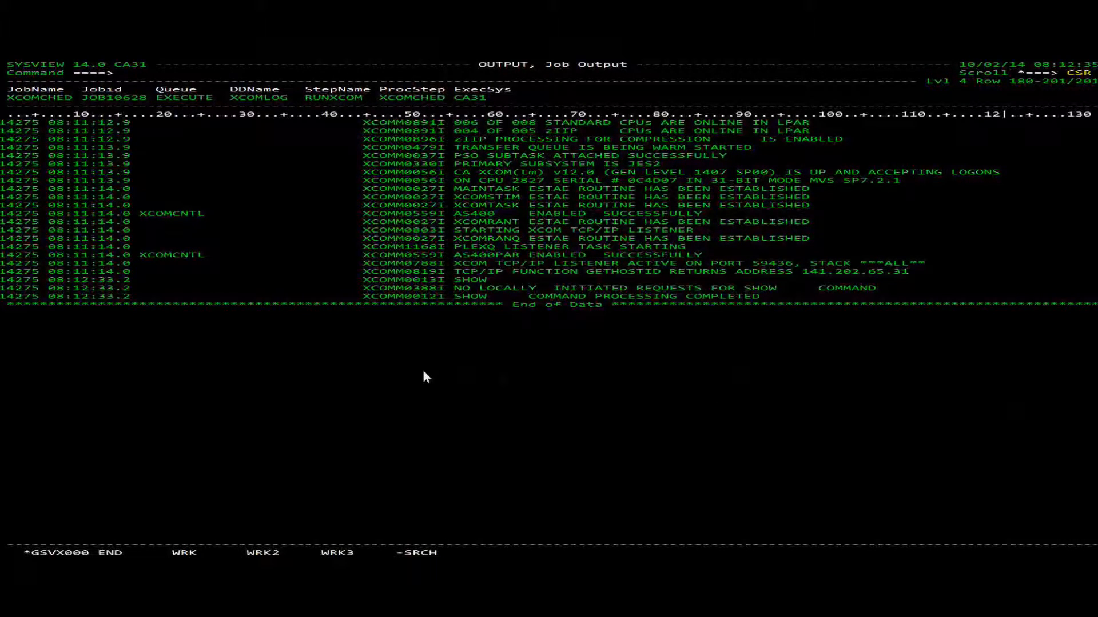
{"action": "mouse_move", "coordinate": [334, 390]}
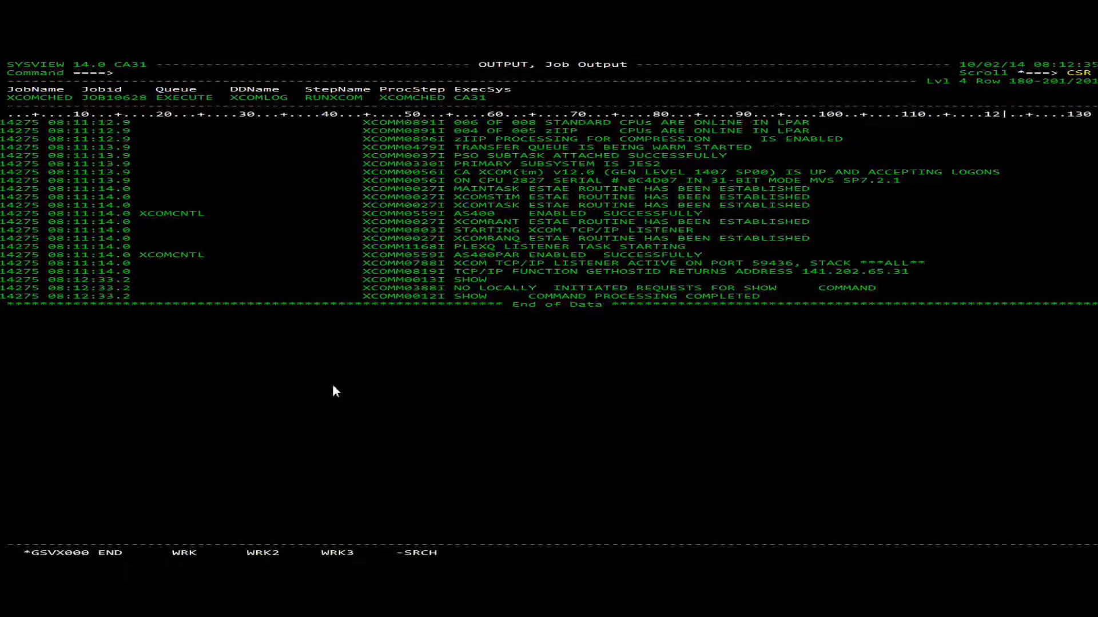